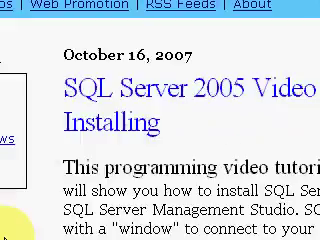
Name the new database 'Iron Speed' with matching data and log file names
{"action": "scroll", "scroll_direction": "down", "scroll_amount": 3}
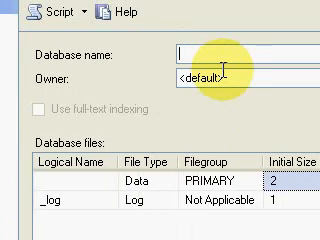
{"action": "type", "text": "lr"}
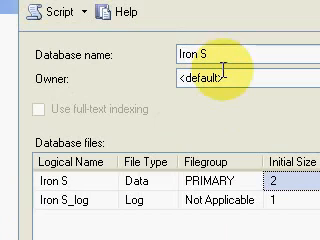
{"action": "type", "text": "peed"}
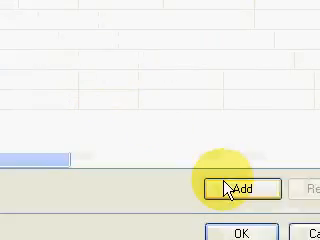
{"action": "left_click", "coordinate": [238, 189]}
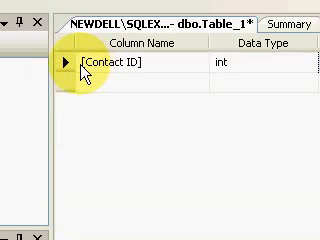
Save the new table under the name 'Contact'
{"action": "right_click", "coordinate": [75, 65]}
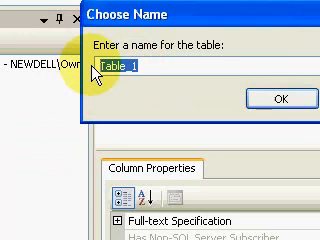
{"action": "type", "text": "c"}
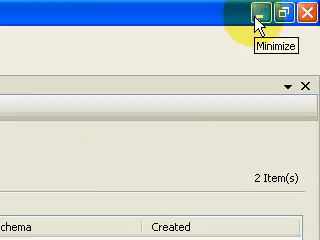
Minimize Management Studio to bring Iron Speed Designer's start page forward
{"action": "left_click", "coordinate": [262, 17]}
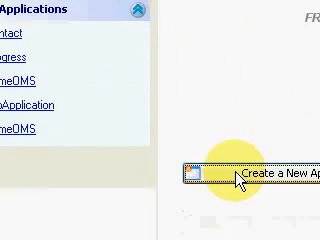
Launch the new-application wizard from the start page
{"action": "left_click", "coordinate": [230, 170]}
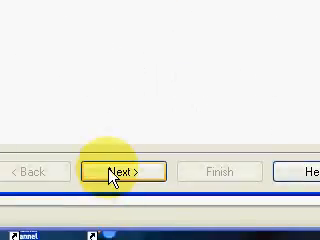
Name the application 'Contact1', keeping Visual Basic .NET as the code language
{"action": "left_click", "coordinate": [113, 175]}
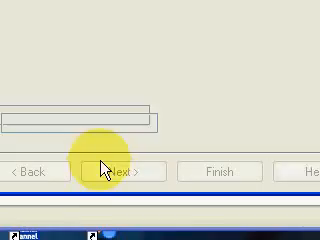
{"action": "left_click", "coordinate": [122, 170]}
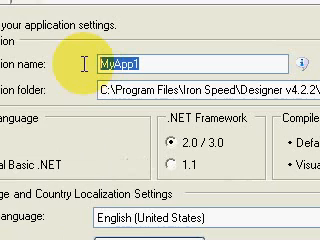
{"action": "type", "text": "Contact1"}
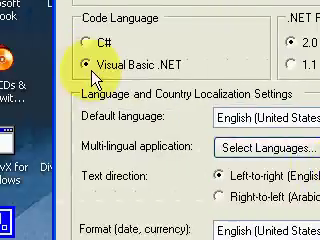
{"action": "scroll", "scroll_direction": "down", "scroll_amount": 3}
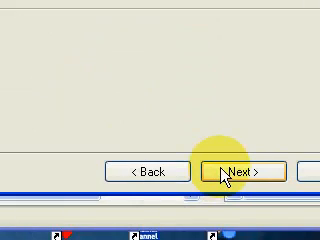
Accept the application settings and advance through the following wizard pages
{"action": "left_click", "coordinate": [243, 175]}
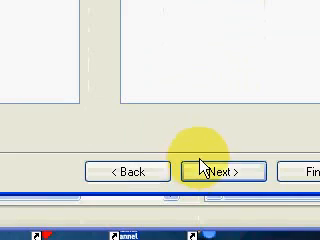
{"action": "left_click", "coordinate": [220, 172]}
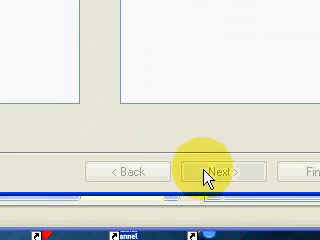
{"action": "left_click", "coordinate": [218, 170]}
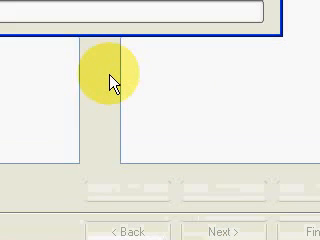